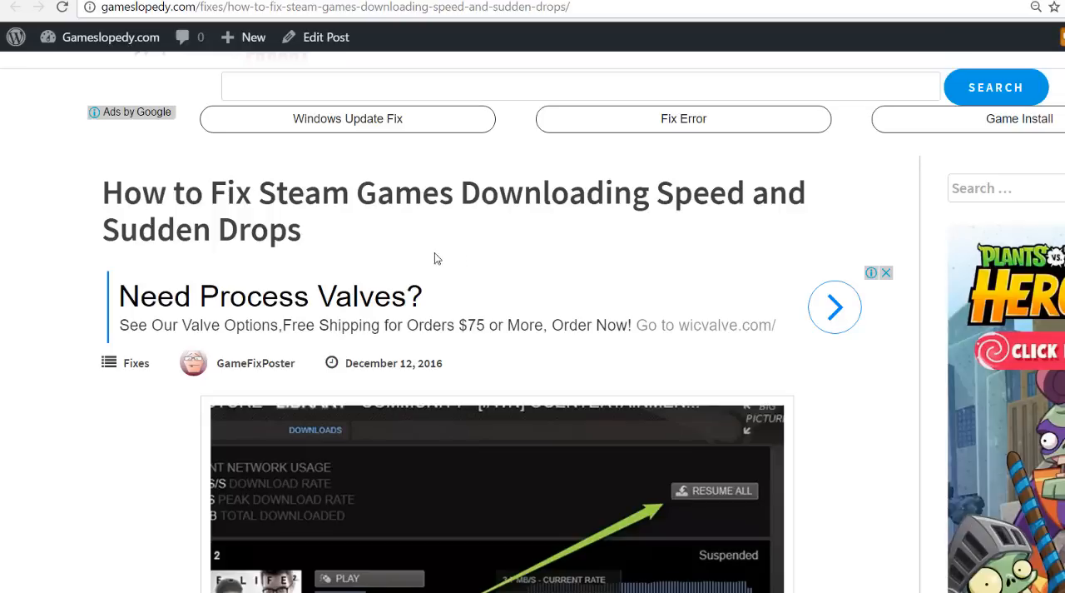
mouse_move(480, 313)
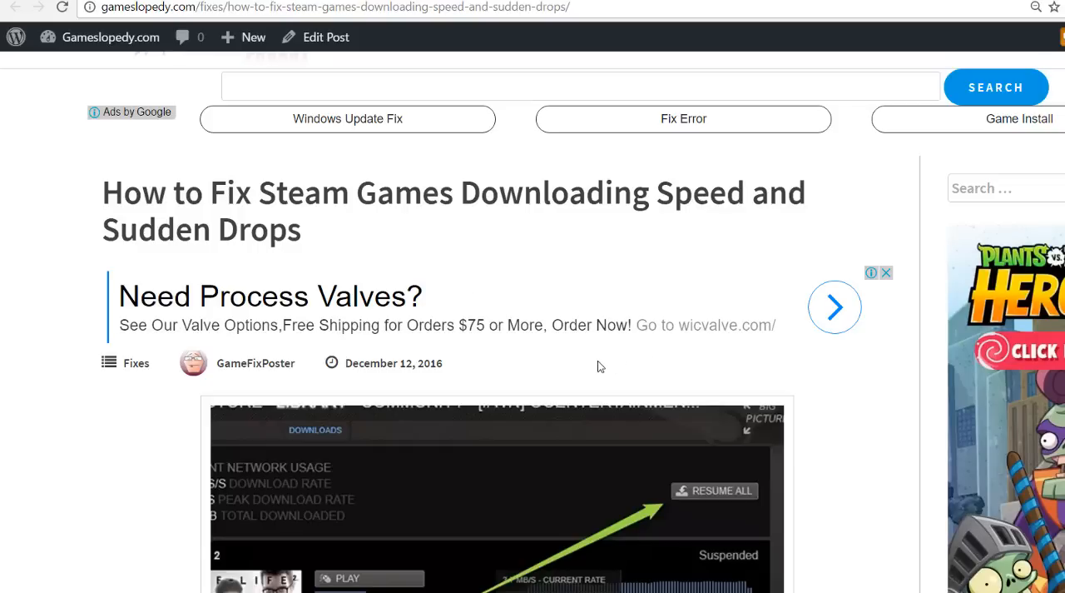
Scroll the GamesLopedy article past the Steam downloads screenshot to the slow-download introduction
scroll(down, 3)
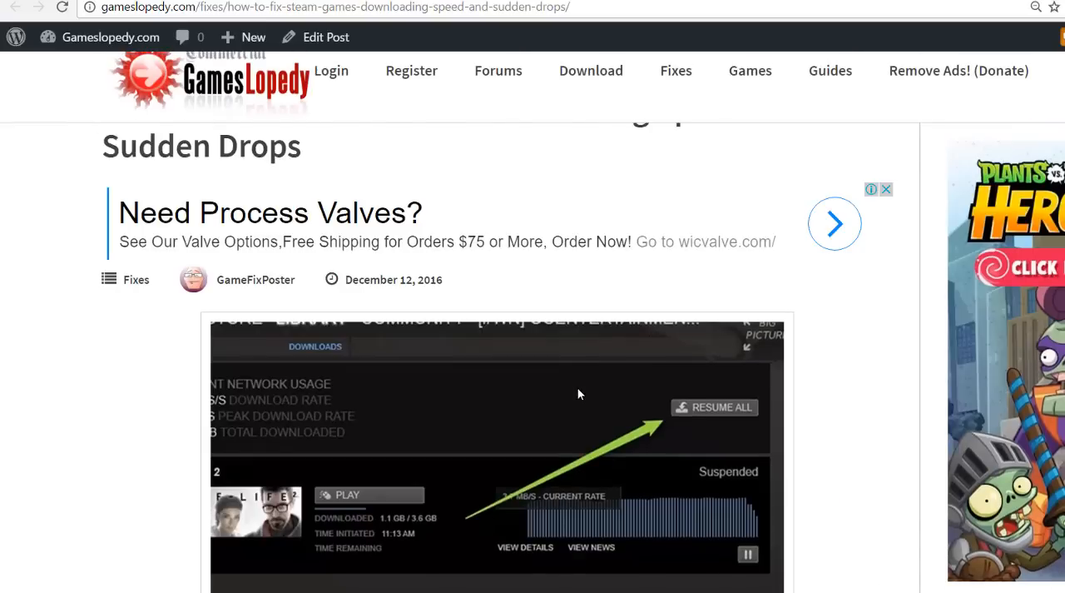
scroll(down, 3)
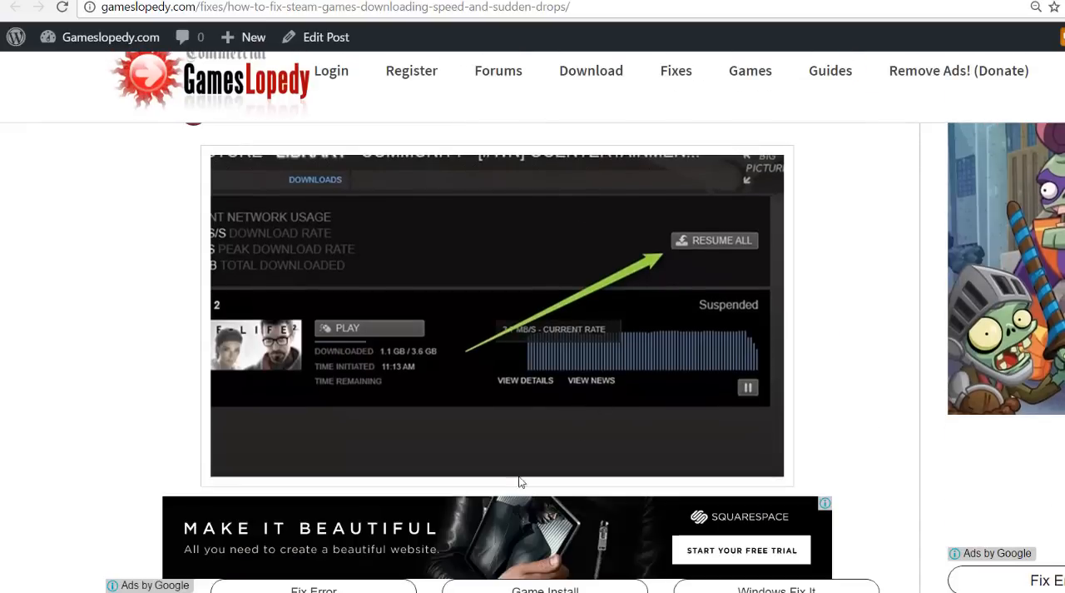
mouse_move(686, 404)
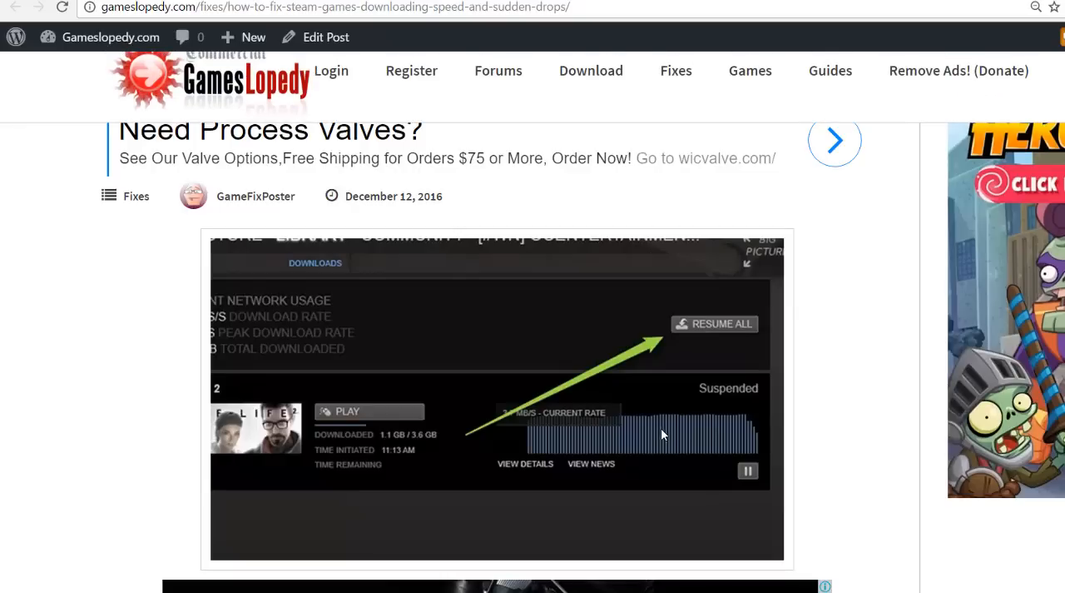
scroll(down, 3)
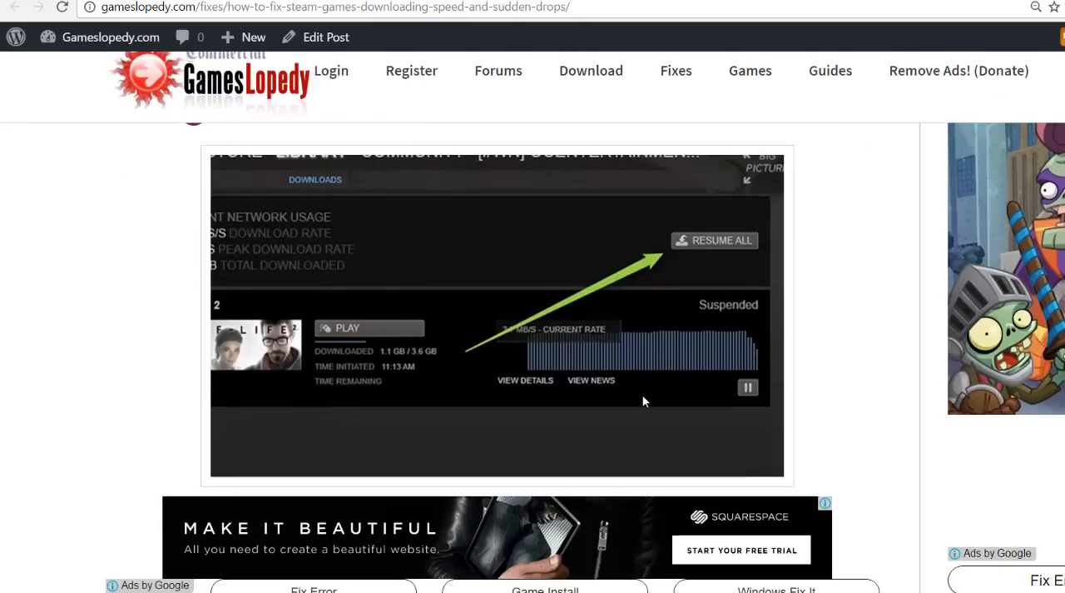
mouse_move(629, 336)
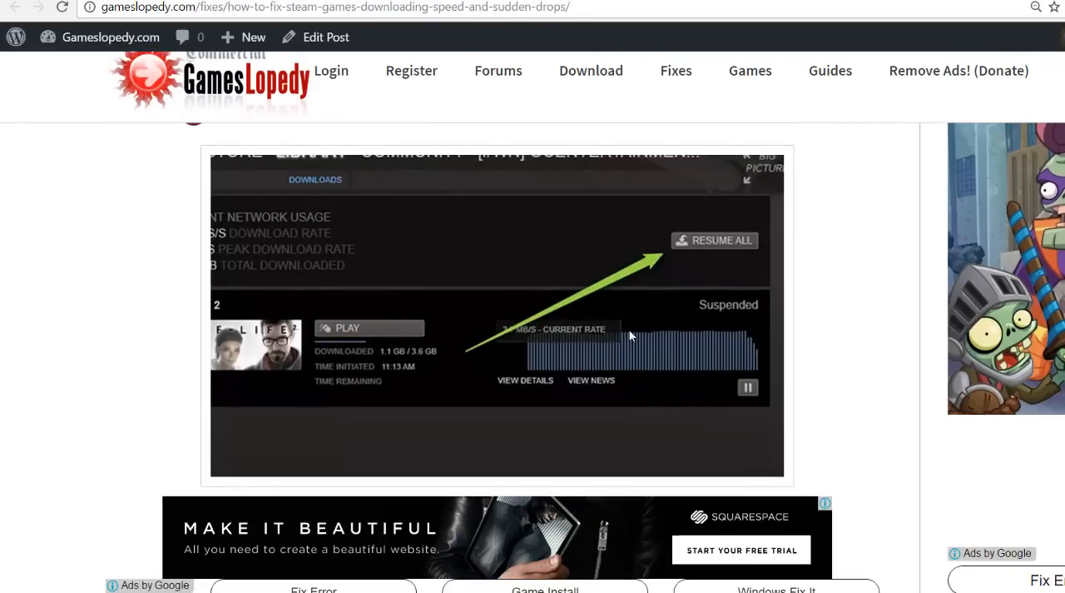
scroll(down, 3)
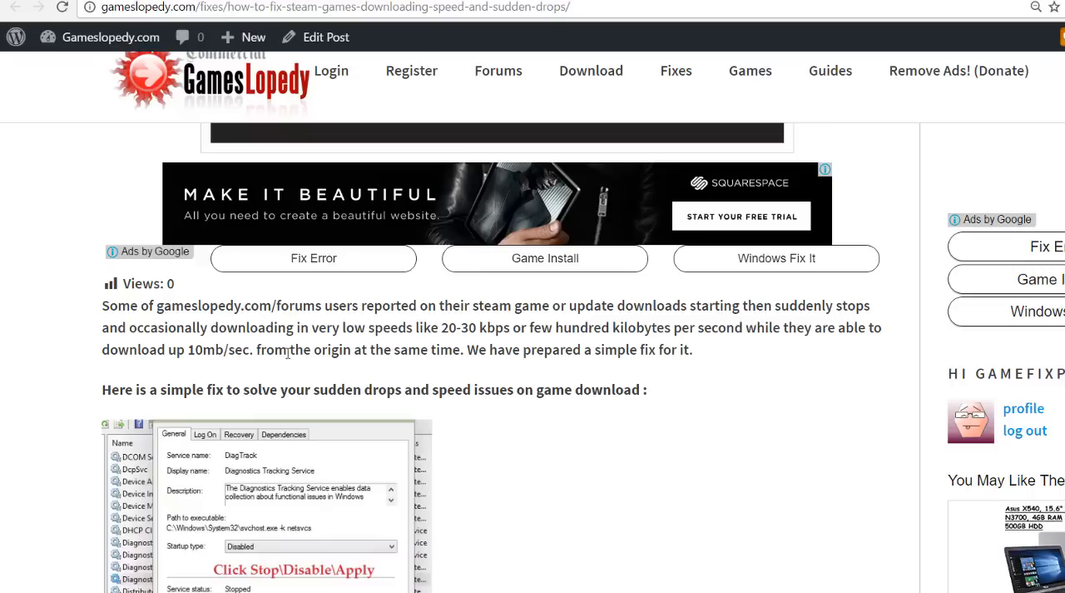
mouse_move(140, 328)
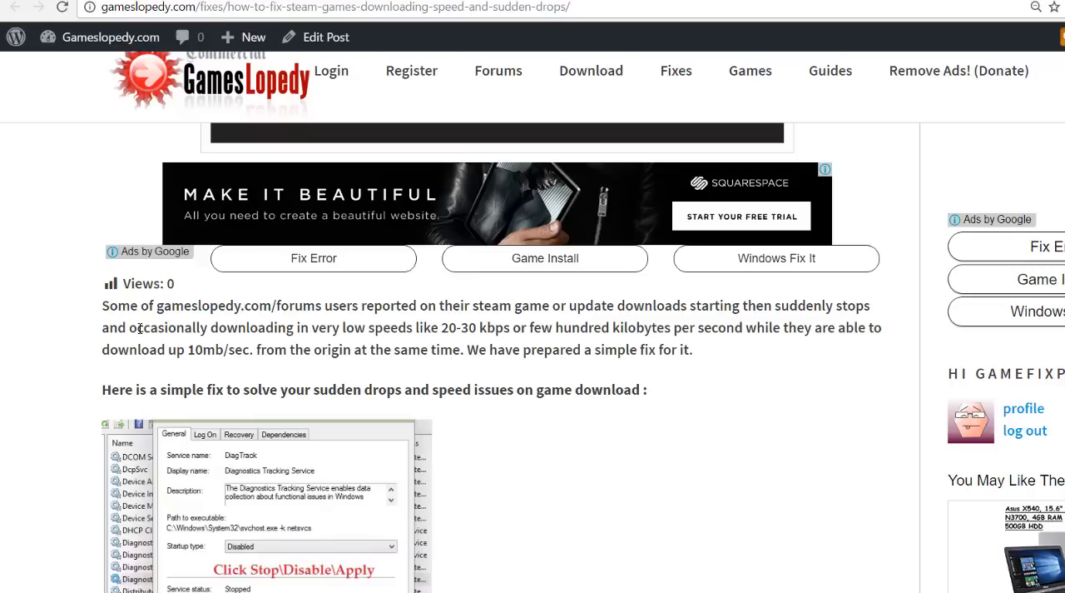
mouse_move(498, 356)
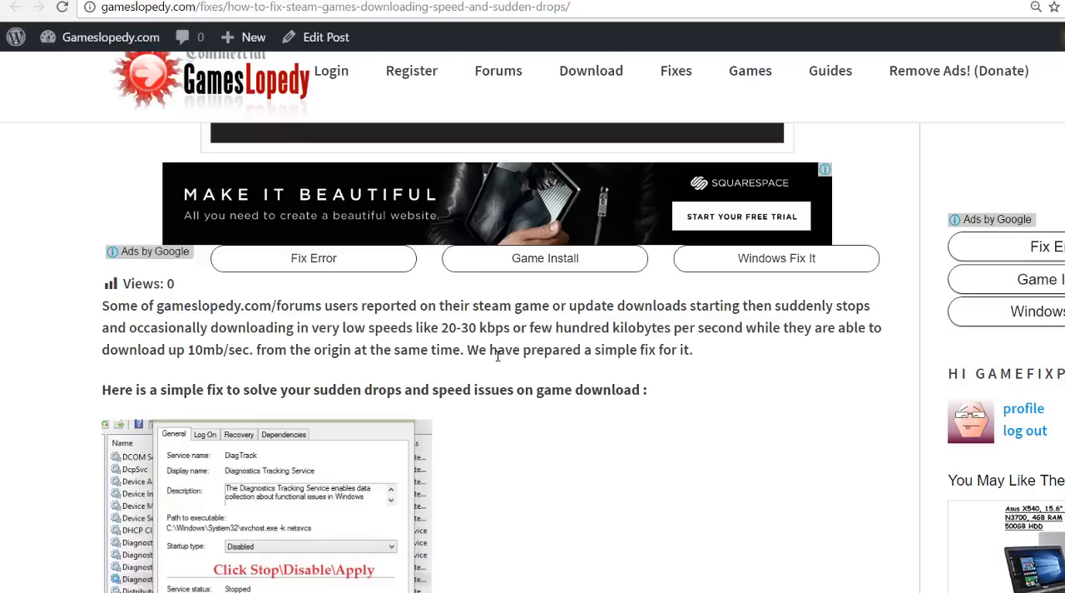
Scroll to the bulleted steps under 'Try to start off your download from steam first then'
scroll(down, 3)
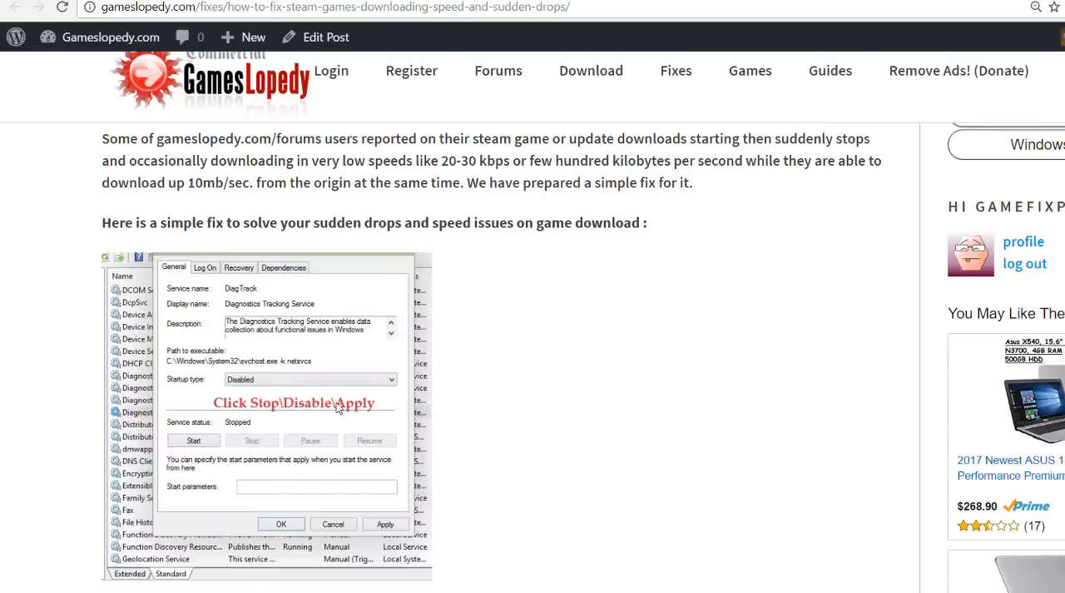
scroll(down, 3)
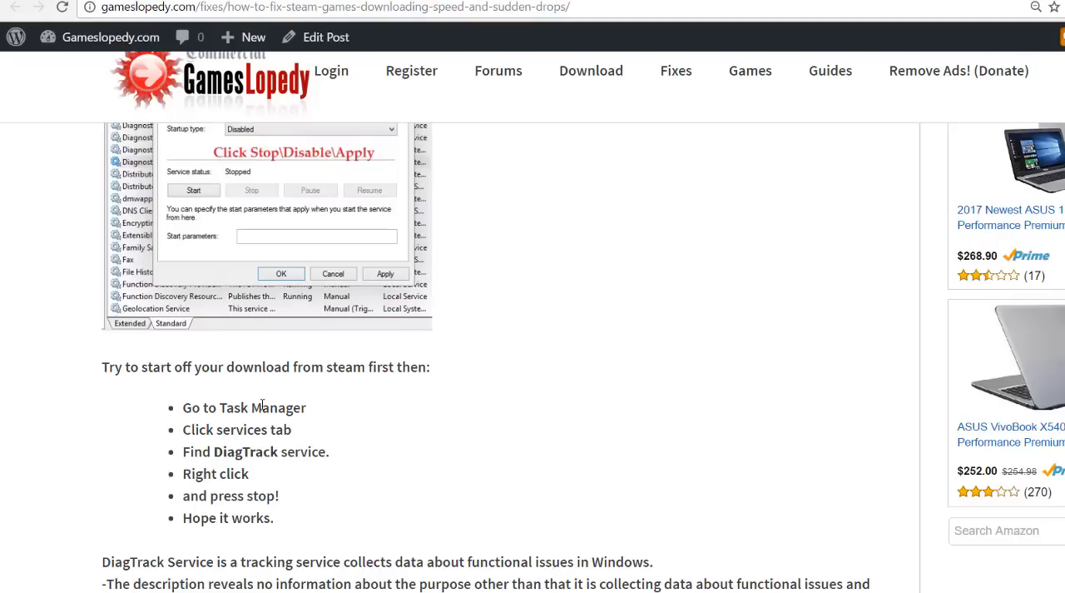
mouse_move(299, 391)
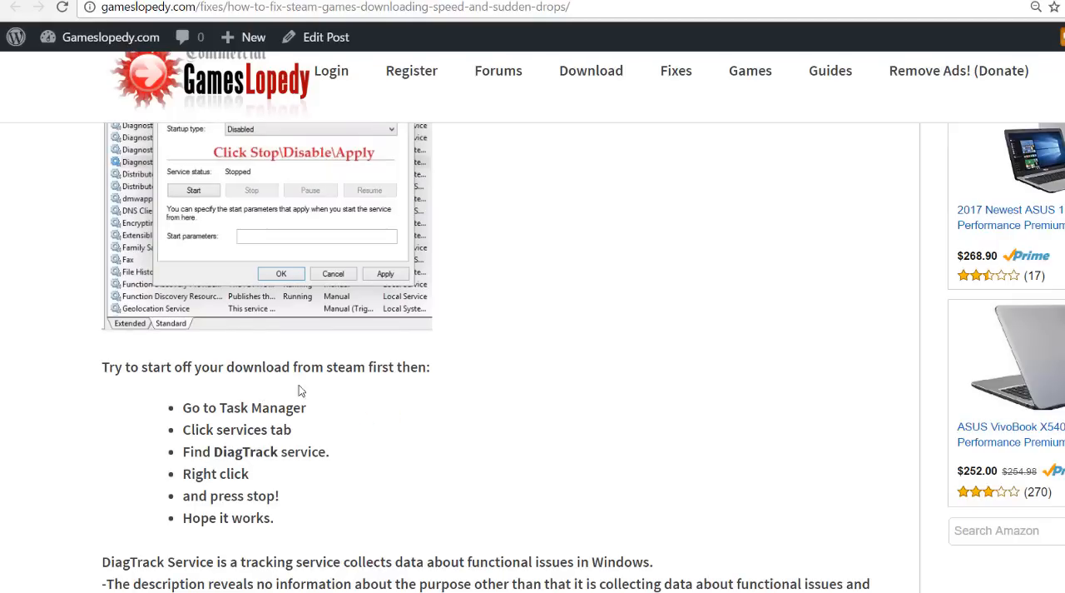
scroll(down, 3)
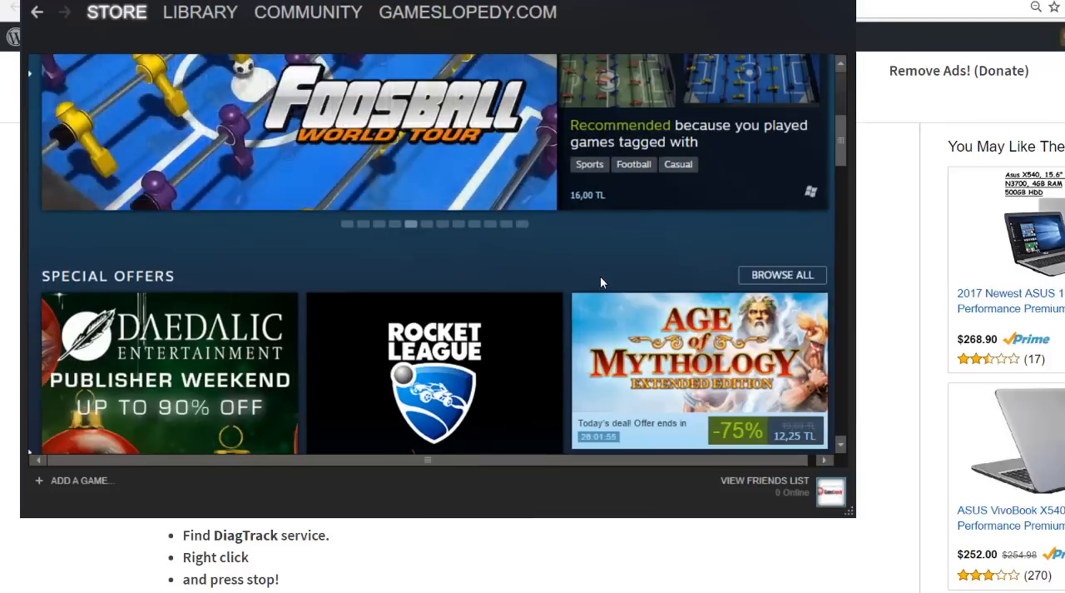
Bring the Steam client Store window to the front
click(186, 93)
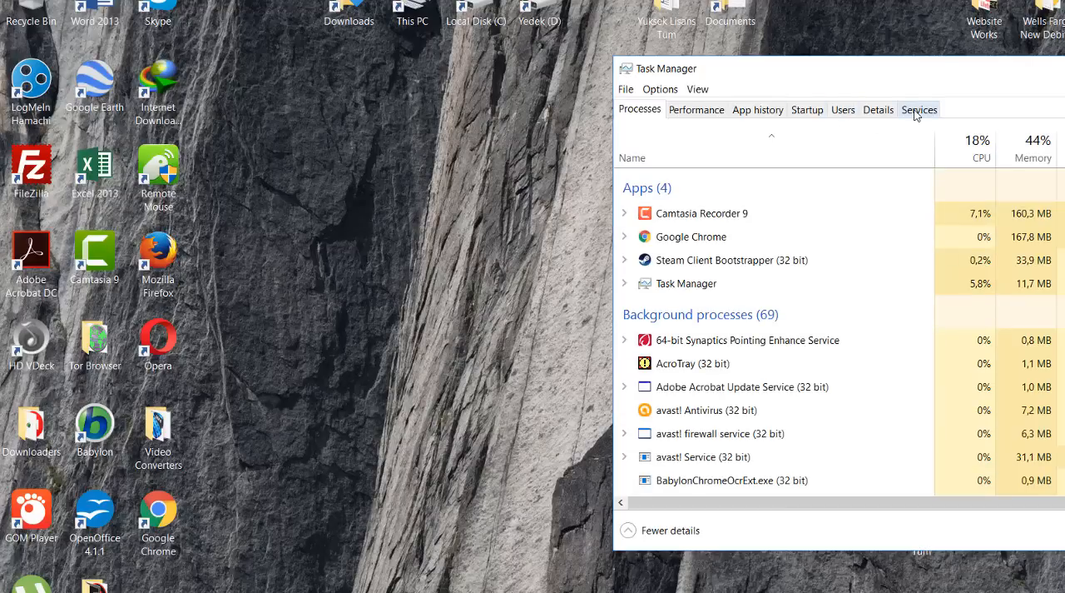
Show Task Manager's Services list, skim it, then return to the article
click(919, 109)
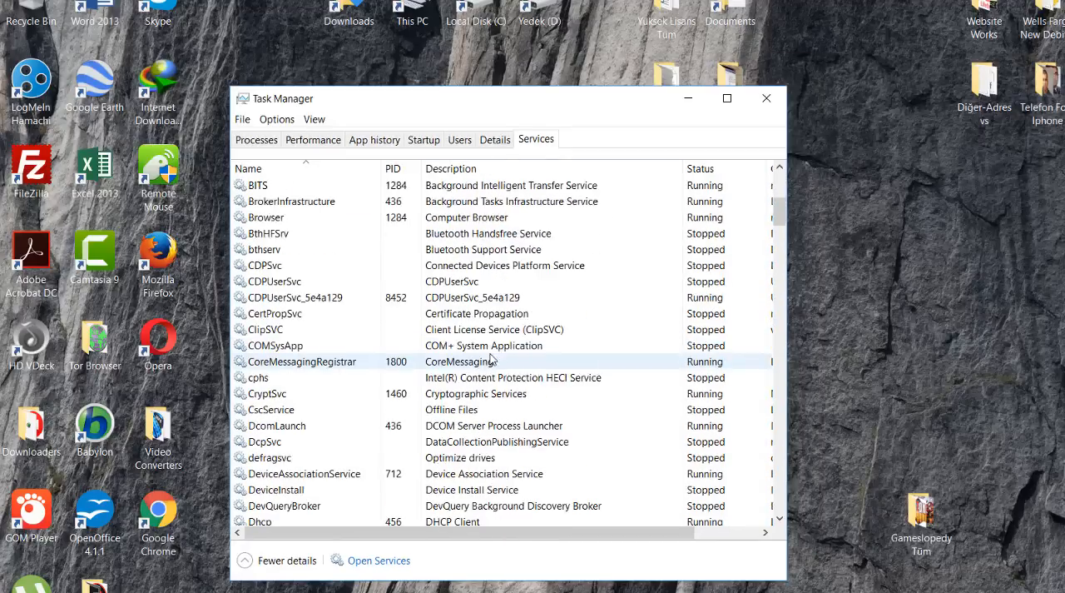
scroll(down, 3)
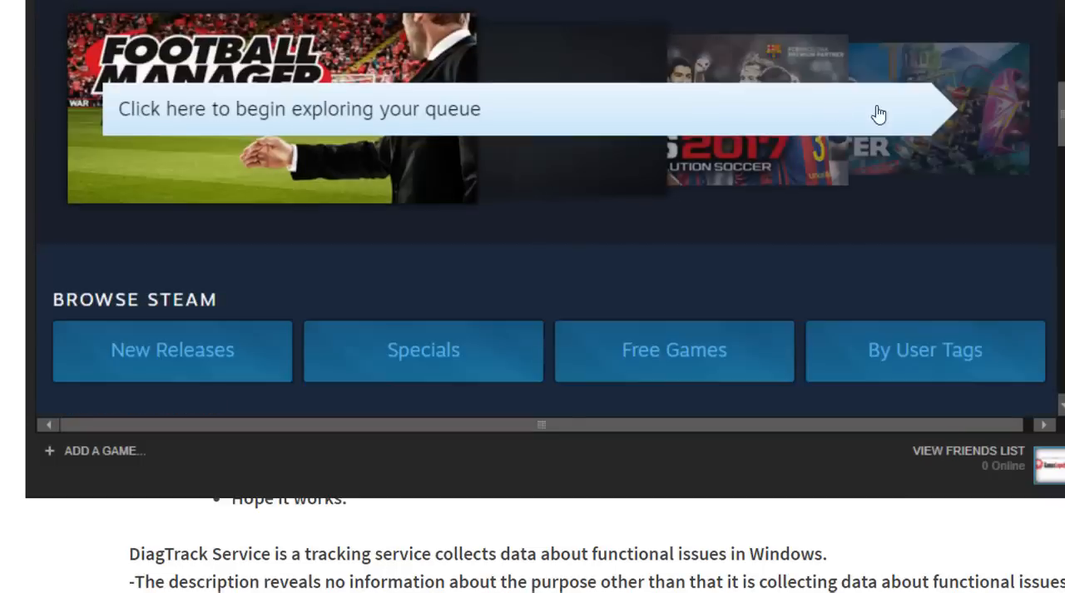
click(533, 108)
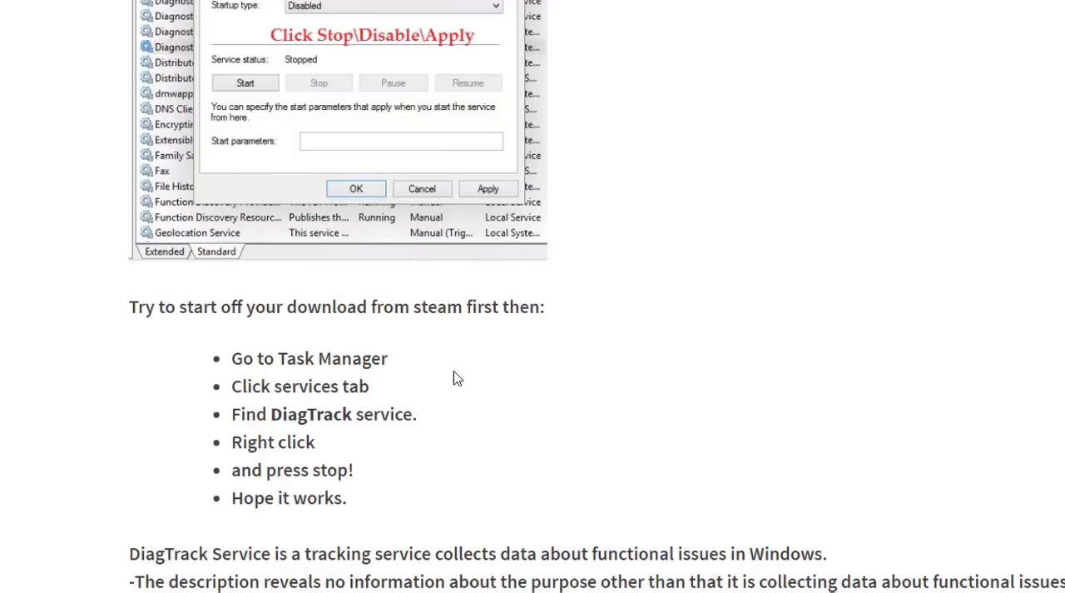
mouse_move(369, 393)
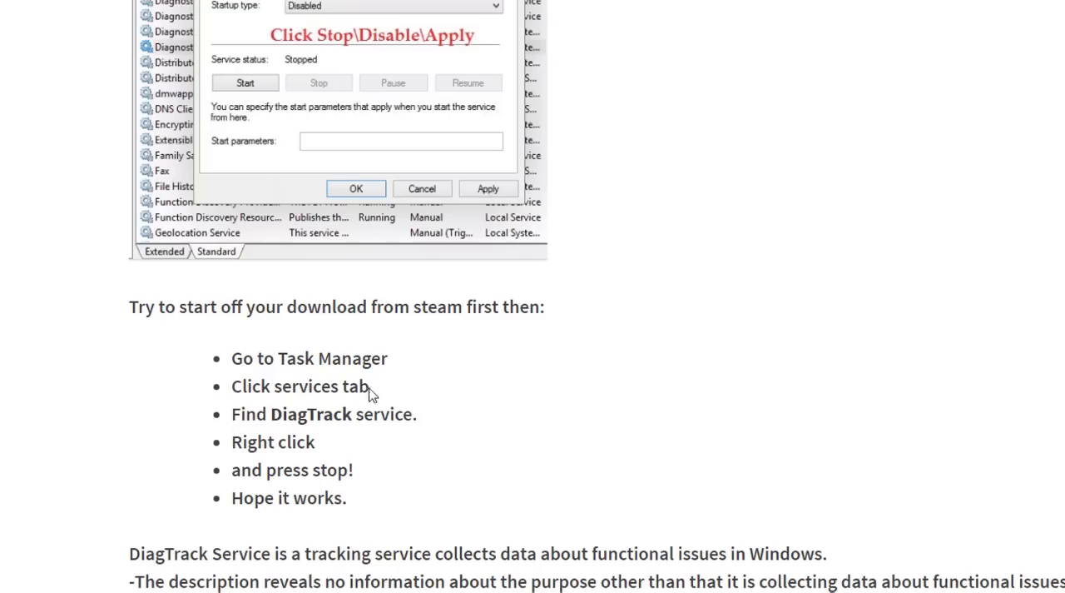
Scroll past the fix steps to the DiagTrack Service explanation and closing forum note
scroll(down, 3)
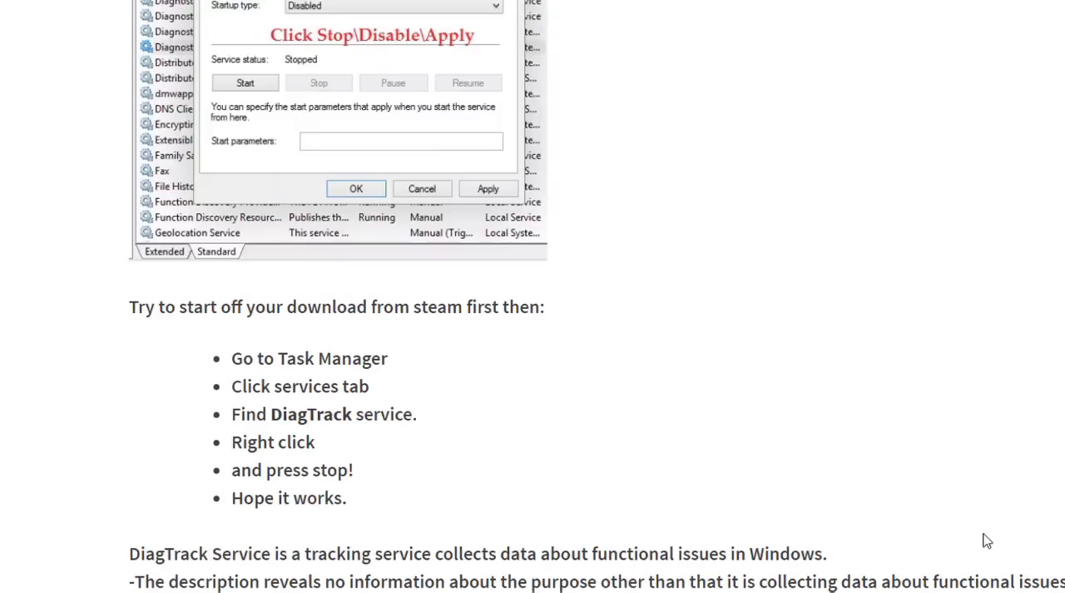
mouse_move(875, 529)
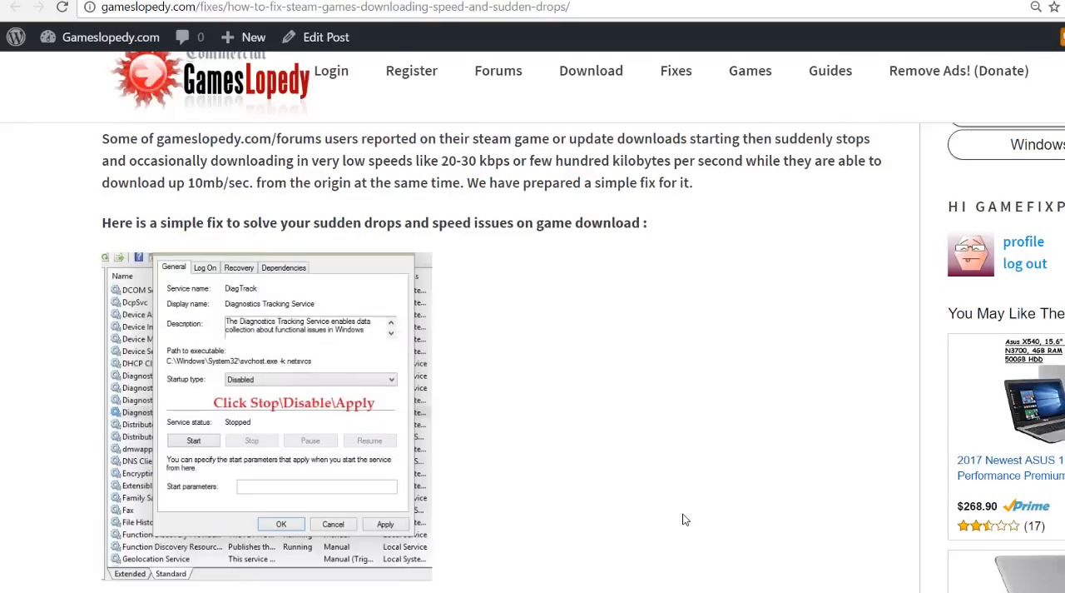
mouse_move(279, 371)
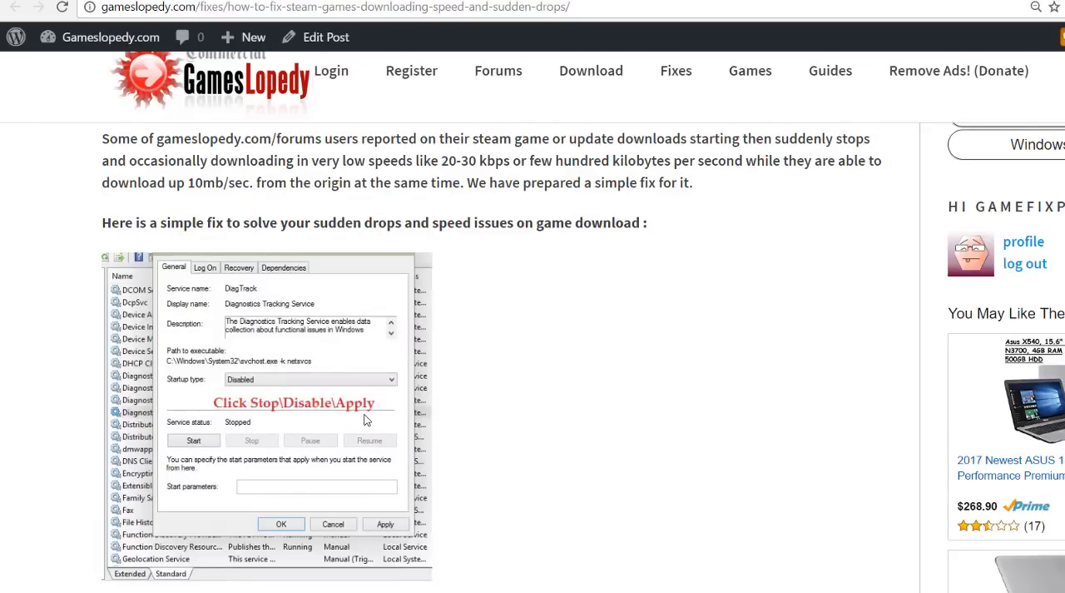
mouse_move(419, 423)
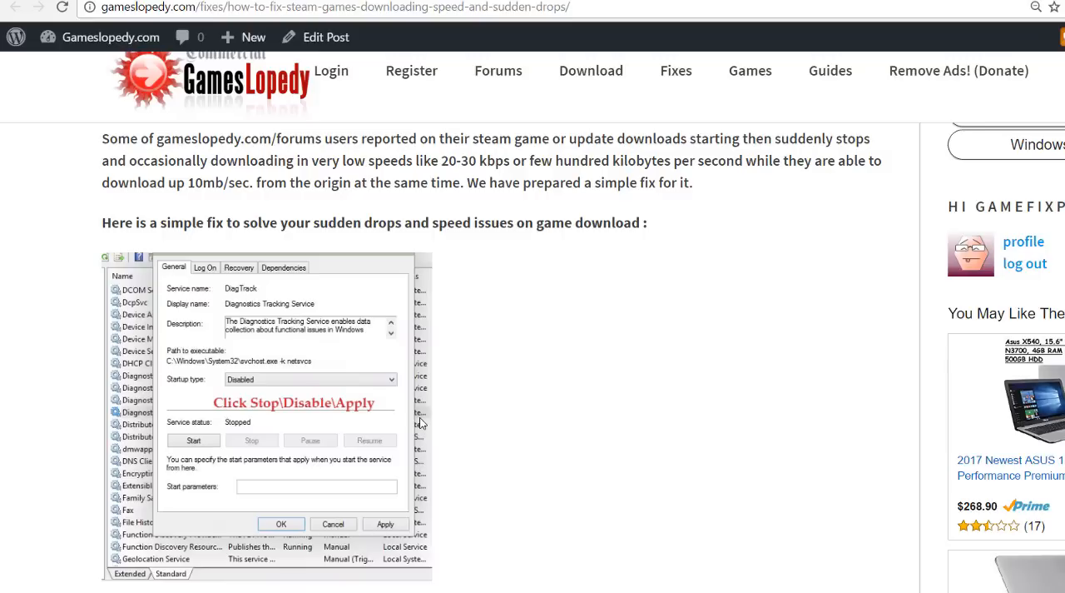
scroll(down, 3)
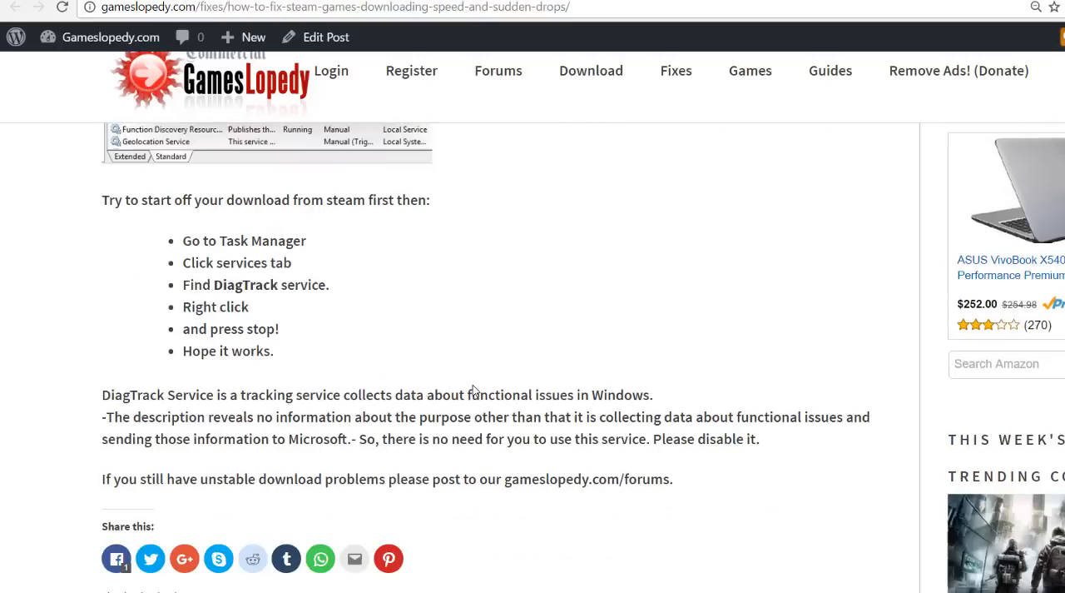